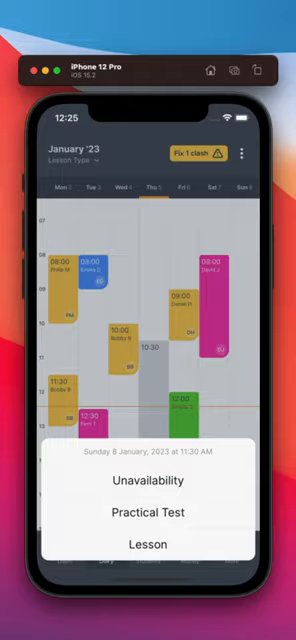
Book a lesson at Sunday 11:30, repeating weekly on Sundays for 10 lessons.
{"action": "left_click", "coordinate": [148, 544]}
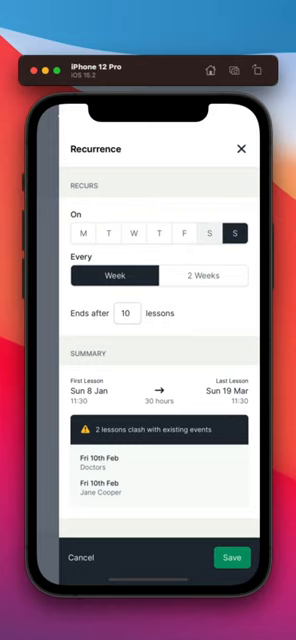
Add a start/end location to the recurring lesson, opening the New Location map.
{"action": "left_click", "coordinate": [202, 275]}
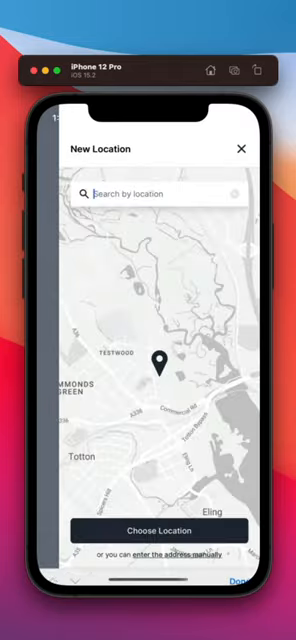
Search 'Solent' and pick a suggestion, setting Uni as the lesson's end location.
{"action": "type", "text": "Solent"}
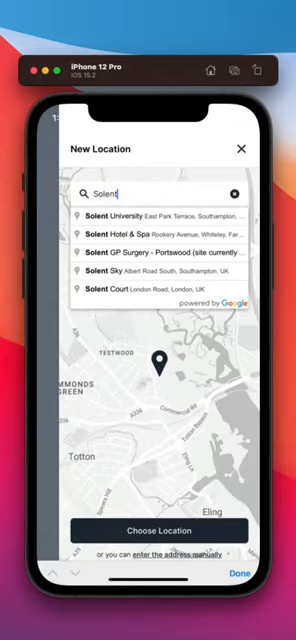
{"action": "left_click", "coordinate": [148, 216]}
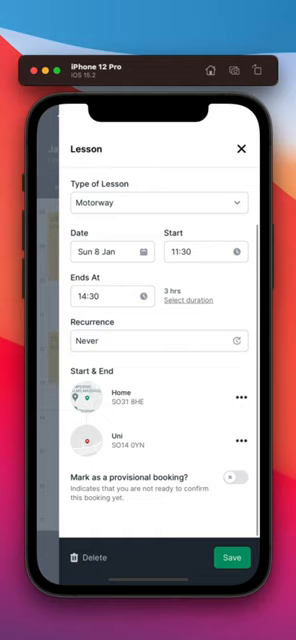
Open More > Working > Lesson Types and scroll from Assessment to Theory.
{"action": "scroll", "scroll_direction": "down", "scroll_amount": 3}
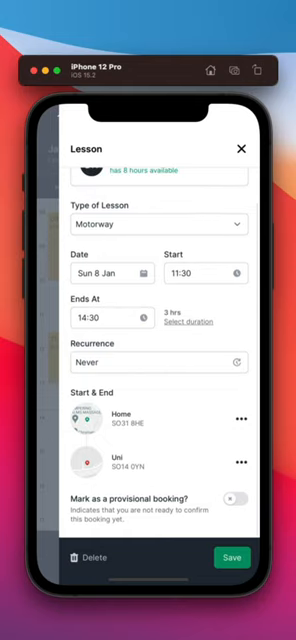
{"action": "left_click", "coordinate": [240, 496]}
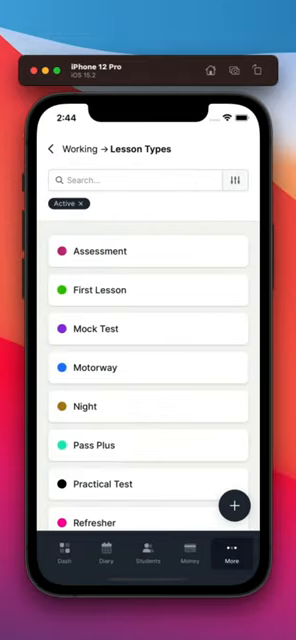
{"action": "scroll", "scroll_direction": "down", "scroll_amount": 3}
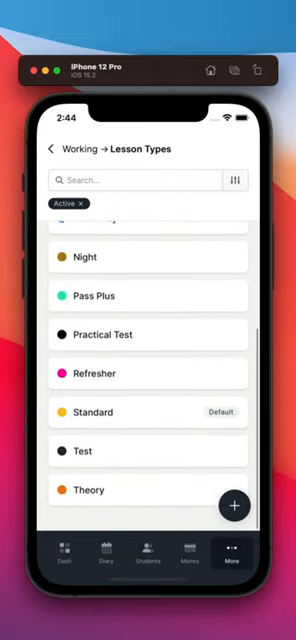